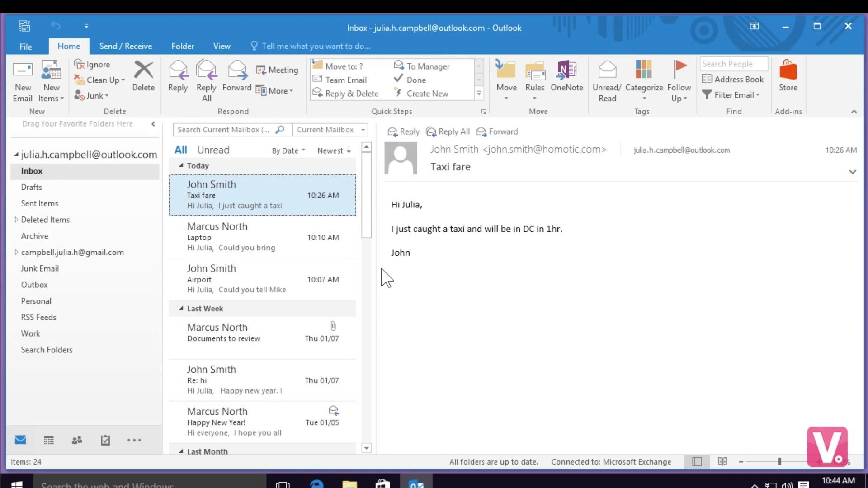
mouse_move(313, 249)
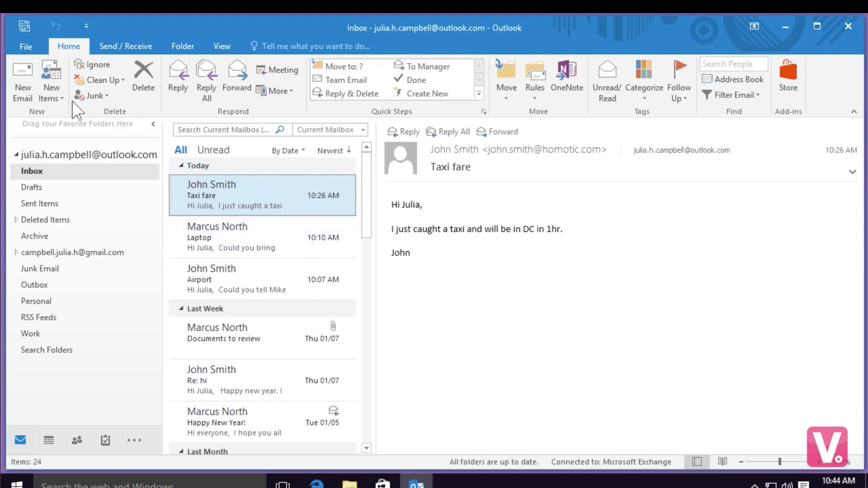
Start a new blank email message from the Home ribbon
click(22, 82)
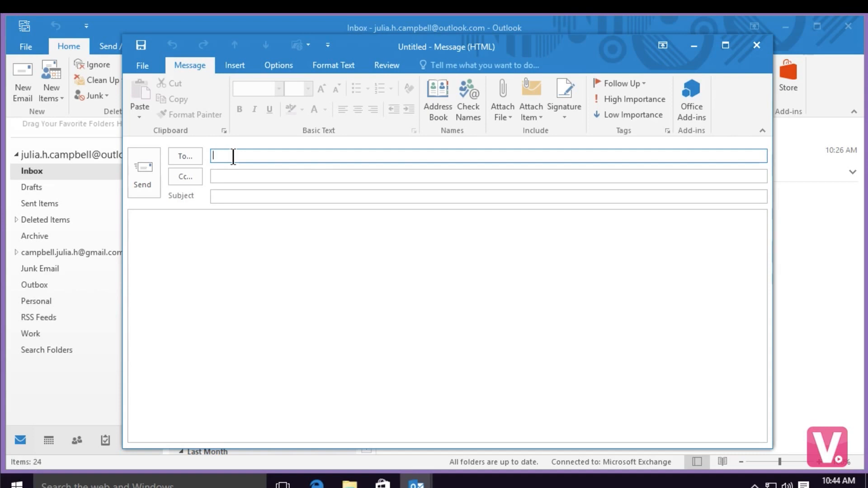
text(mar)
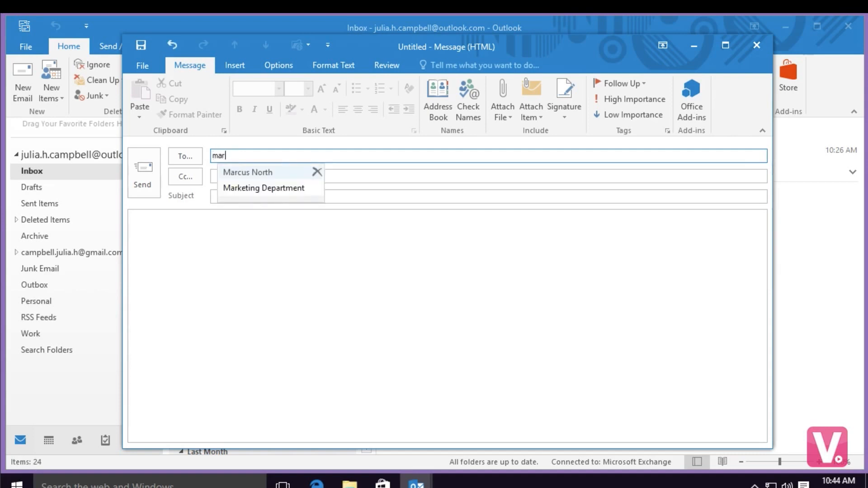
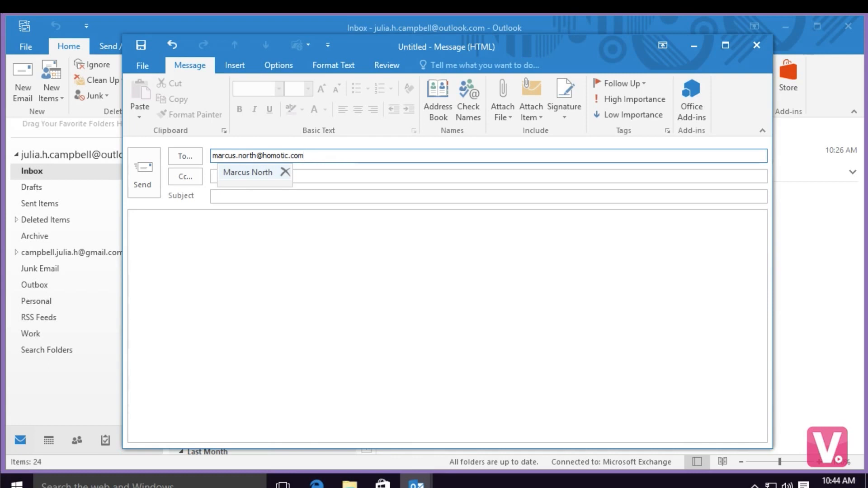
mouse_move(241, 177)
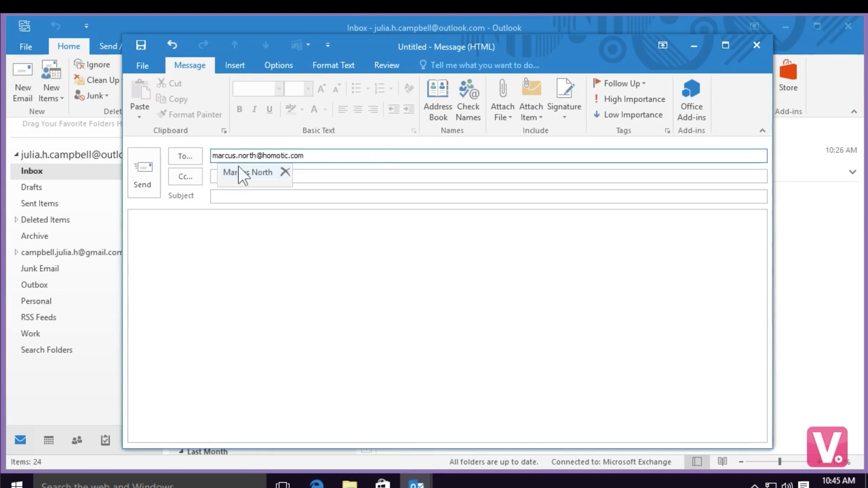
click(250, 172)
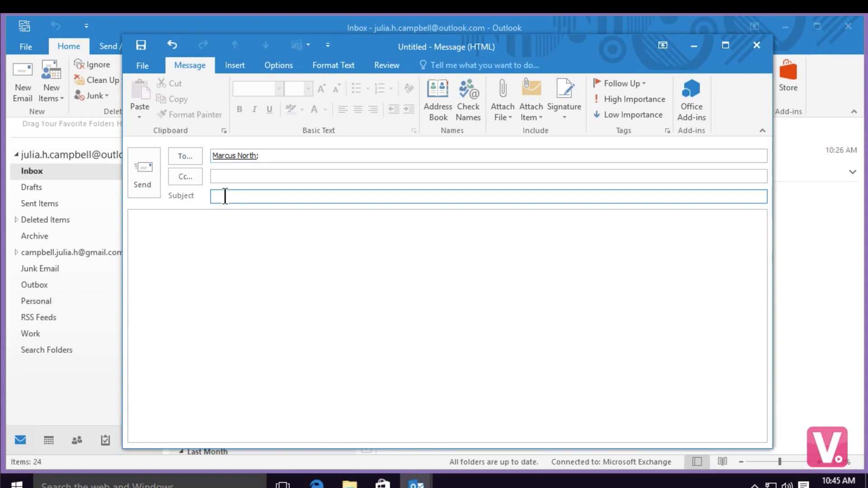
mouse_move(263, 215)
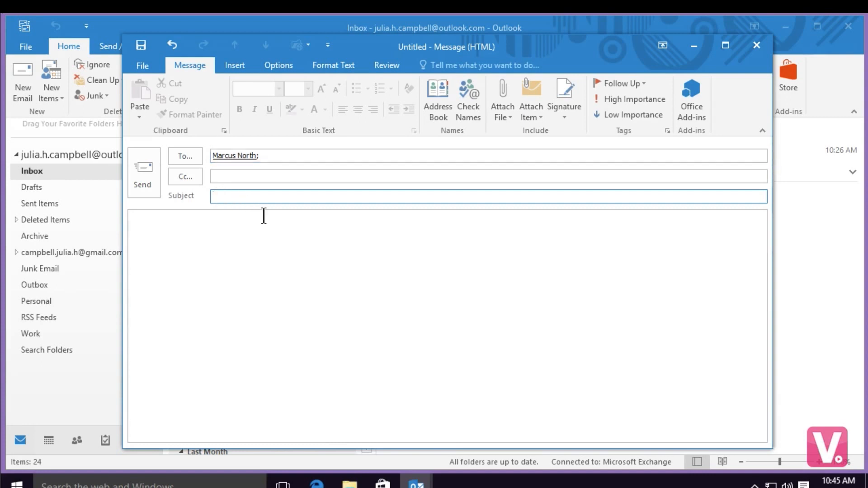
Enter 'Meeting' as the email subject
text(Meeting)
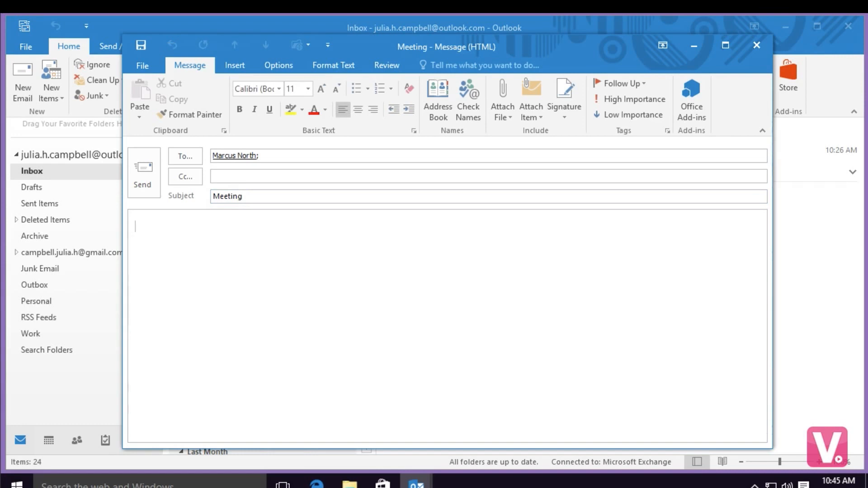
Write 'Hi Marcus,' and the note that the meeting will start 10 minutes late since John is running late
text(Hi)
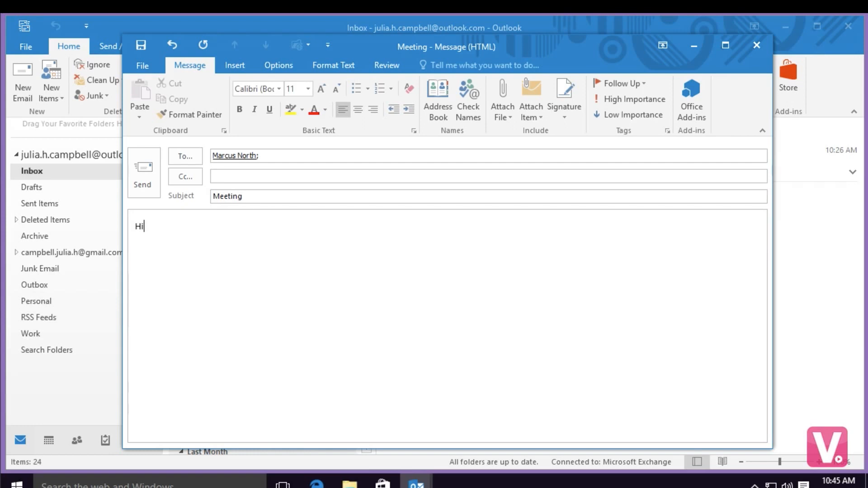
text(M)
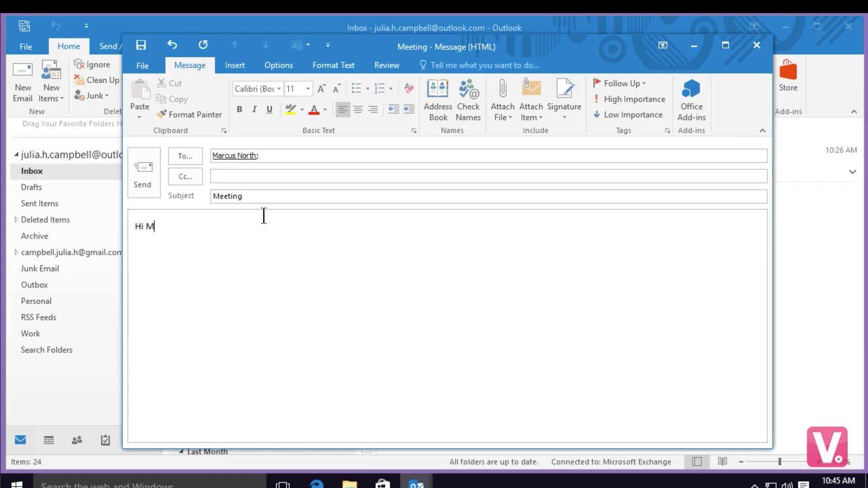
text(arcus,)
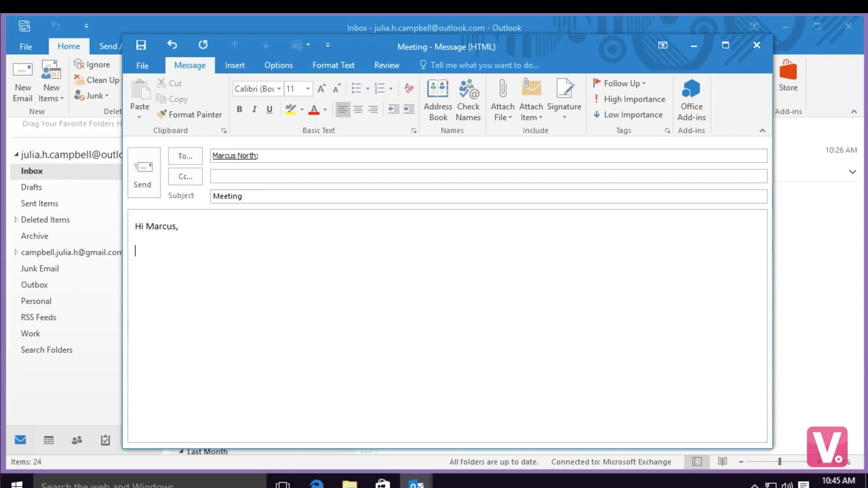
text(The meeying will start 10 minutes late since John is running late.)
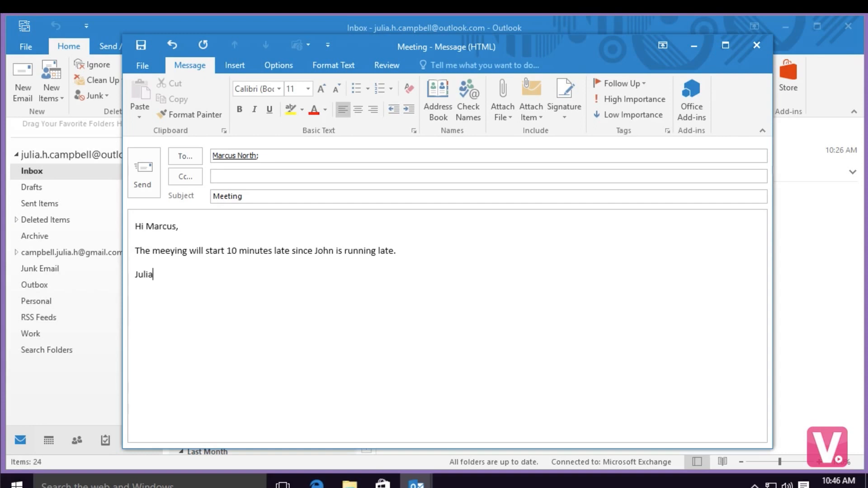
mouse_move(244, 215)
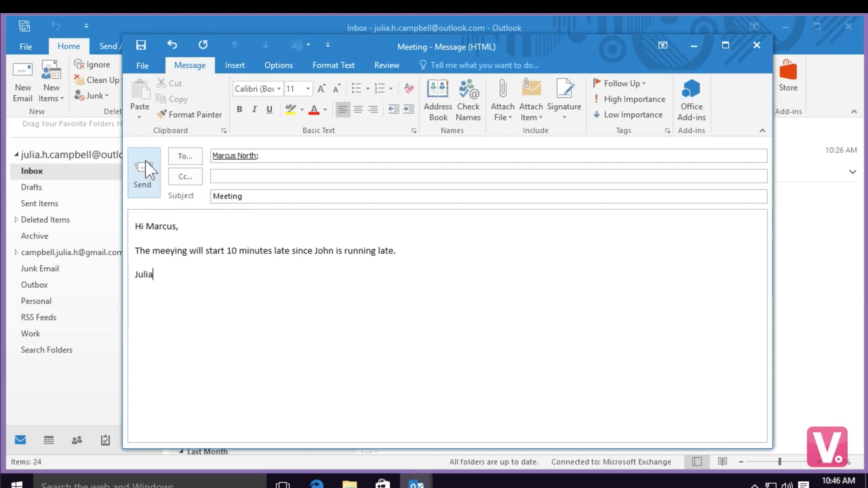
Send the Meeting email and show it in the Sent Items folder
click(143, 172)
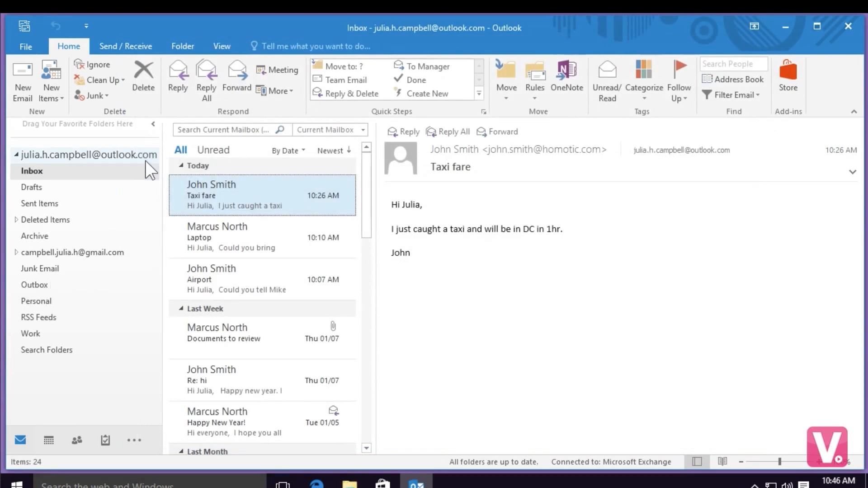
mouse_move(44, 206)
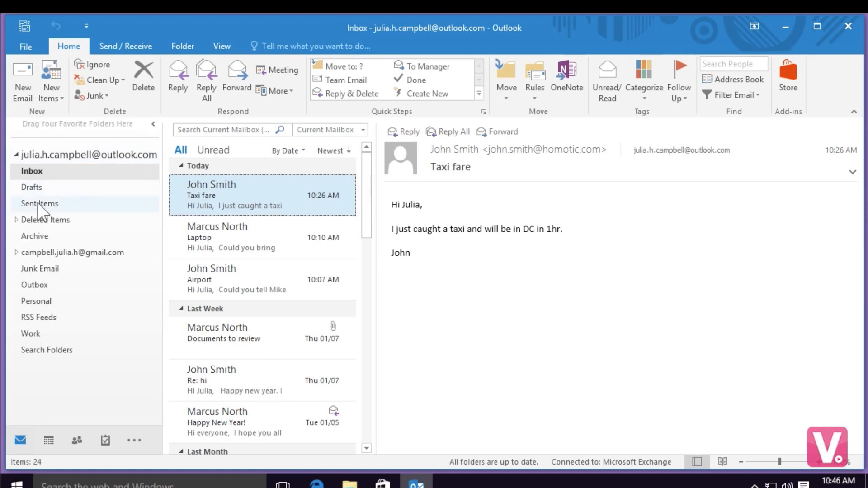
click(40, 204)
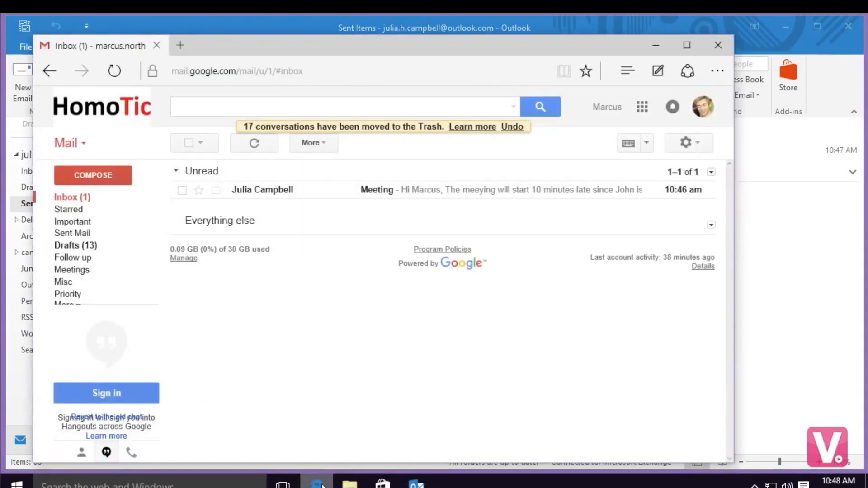
mouse_move(387, 191)
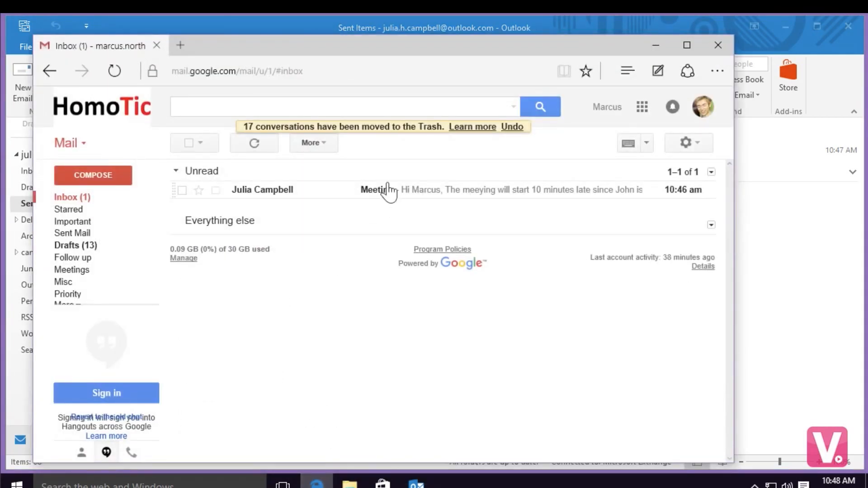
click(375, 190)
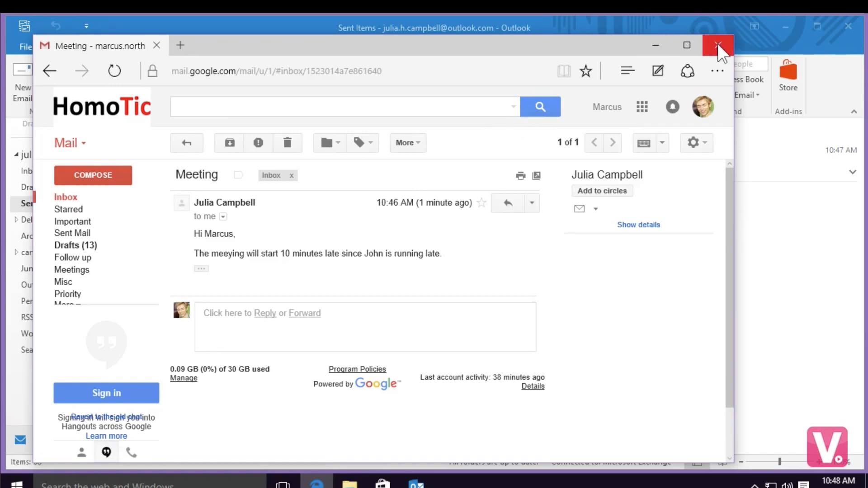
click(718, 45)
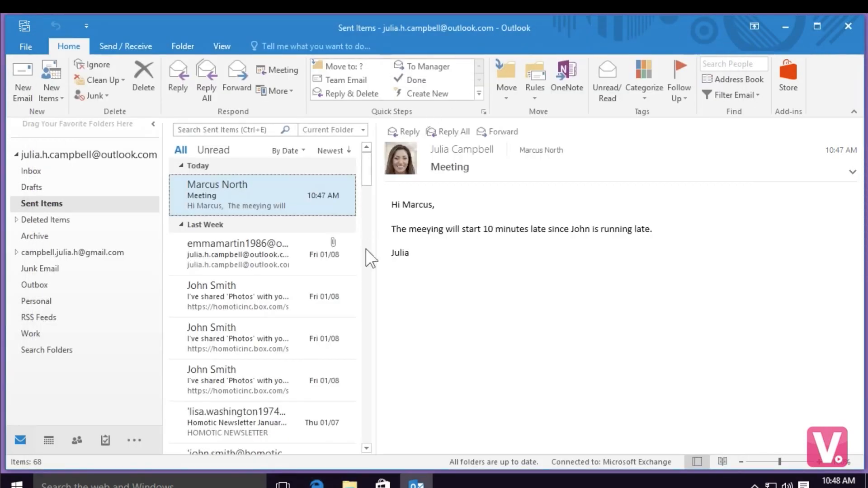